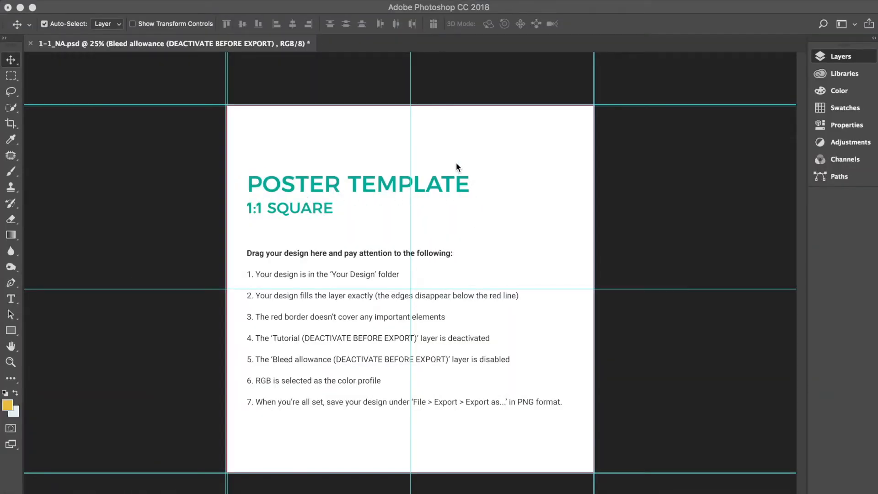
mouse_move(346, 227)
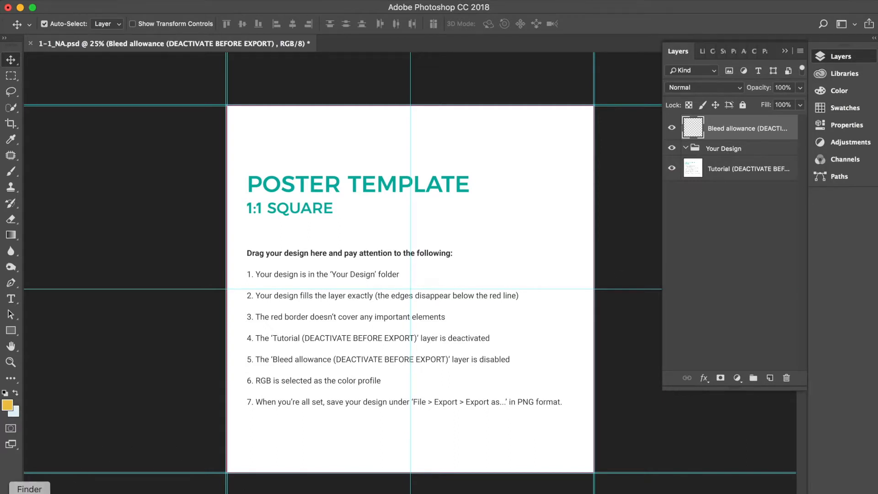
Drag the monster_sample image onto the canvas and move its layer into the Your Design group
left_click_drag(125, 344, 325, 315)
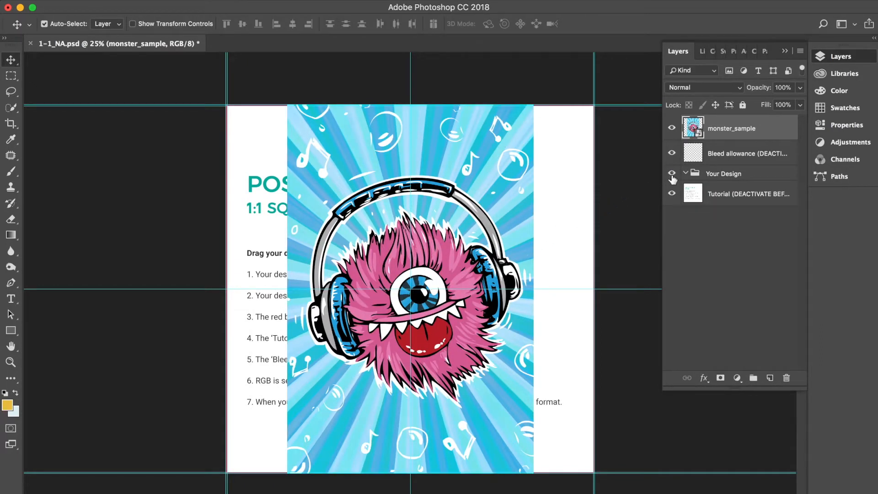
left_click(671, 128)
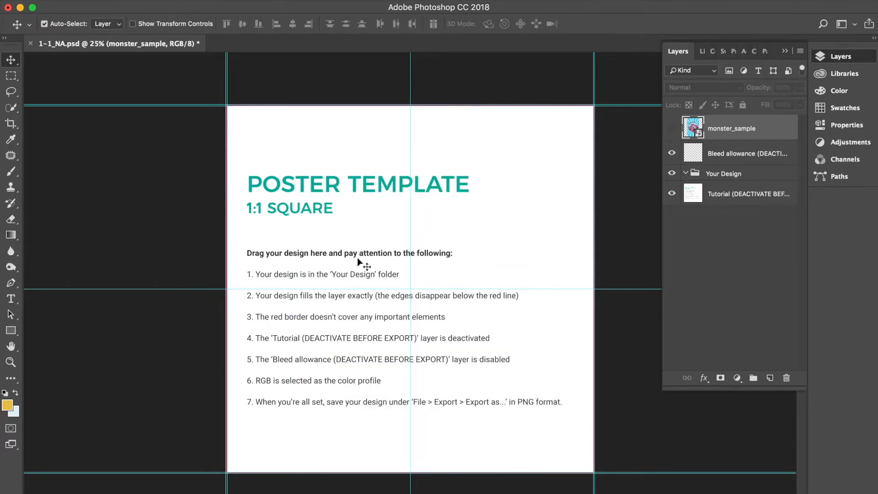
mouse_move(392, 285)
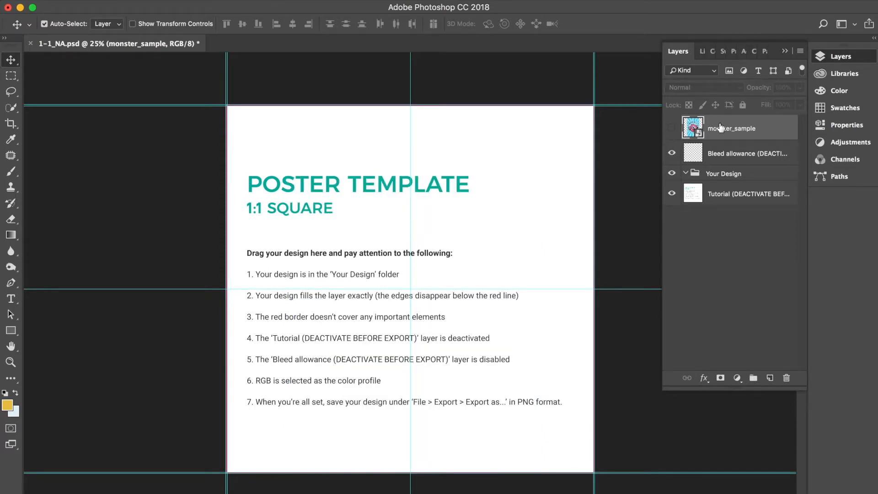
left_click(671, 128)
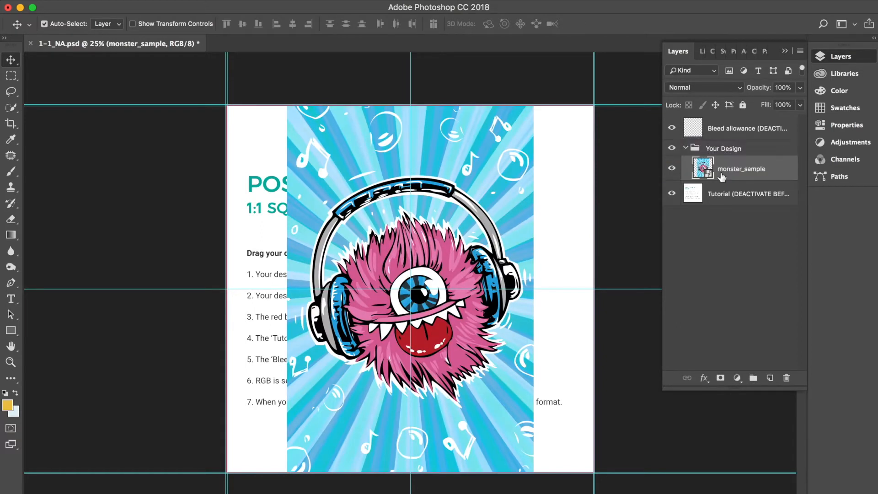
left_click(685, 148)
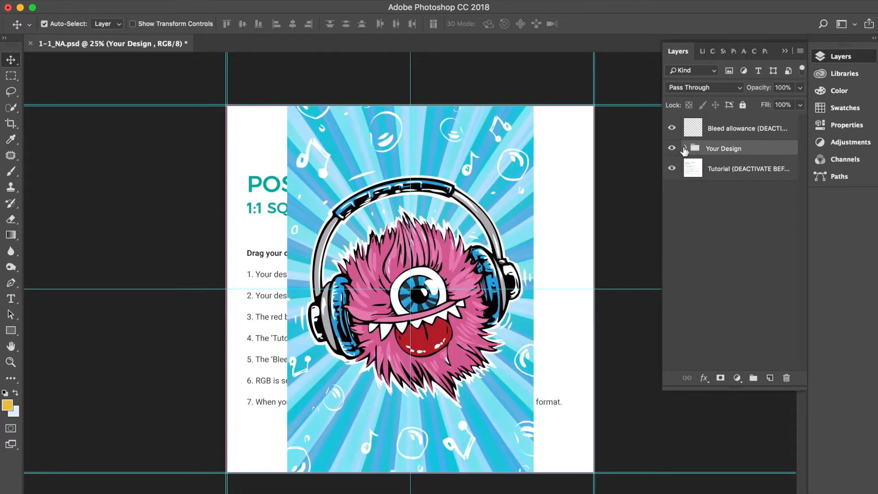
left_click(683, 147)
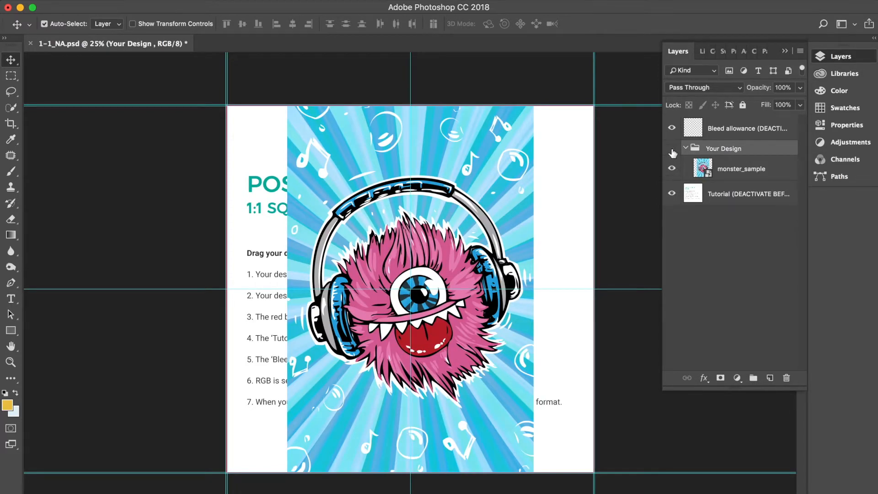
Scale monster_sample to fill the whole square canvas, then hide its layer
left_click(671, 154)
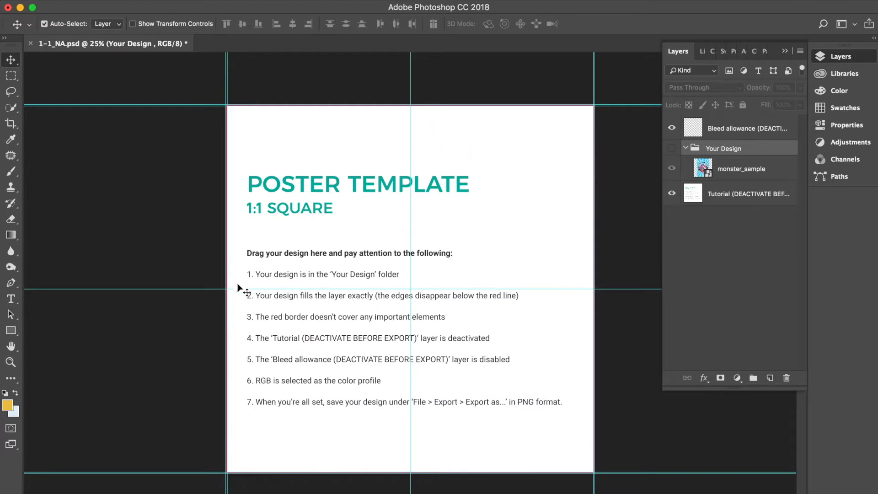
mouse_move(475, 307)
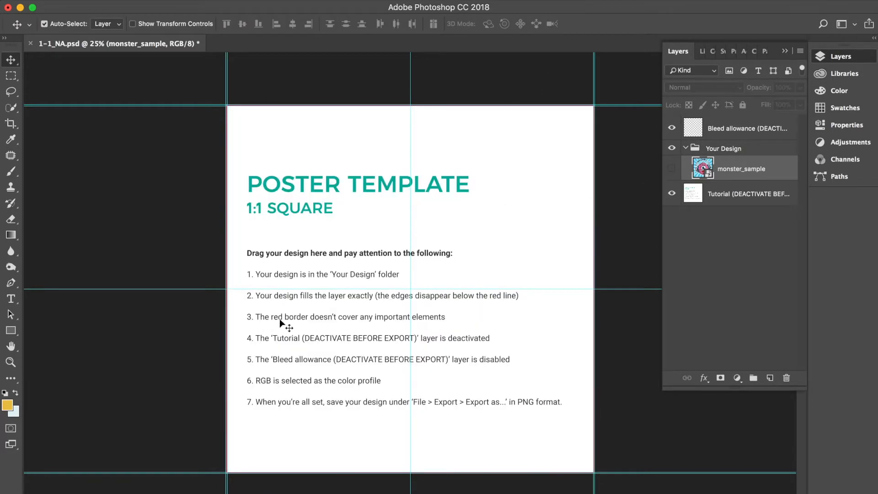
left_click(671, 168)
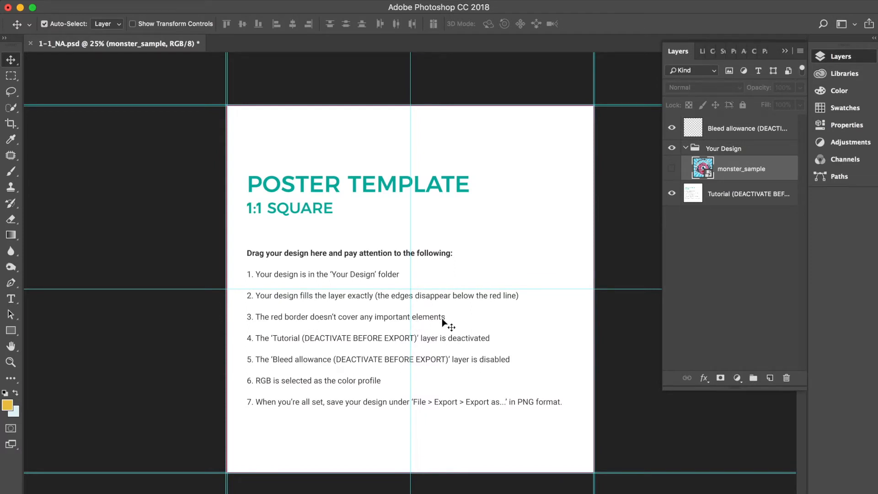
left_click(671, 168)
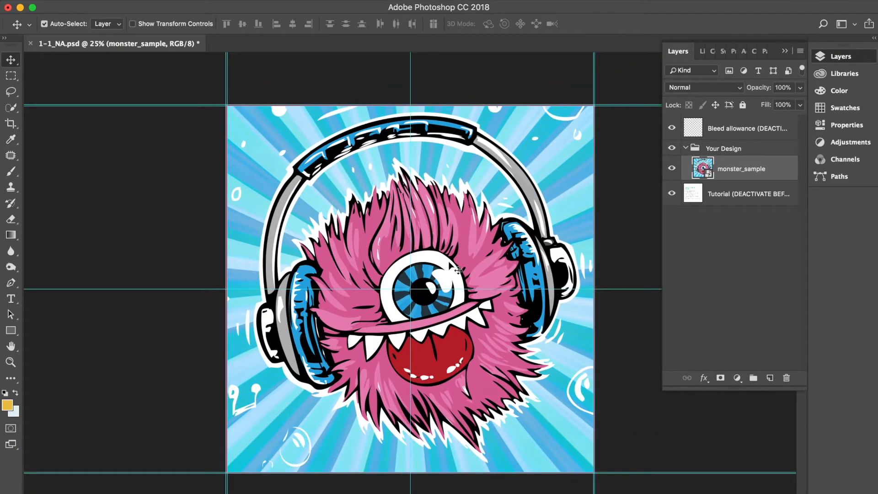
left_click(671, 169)
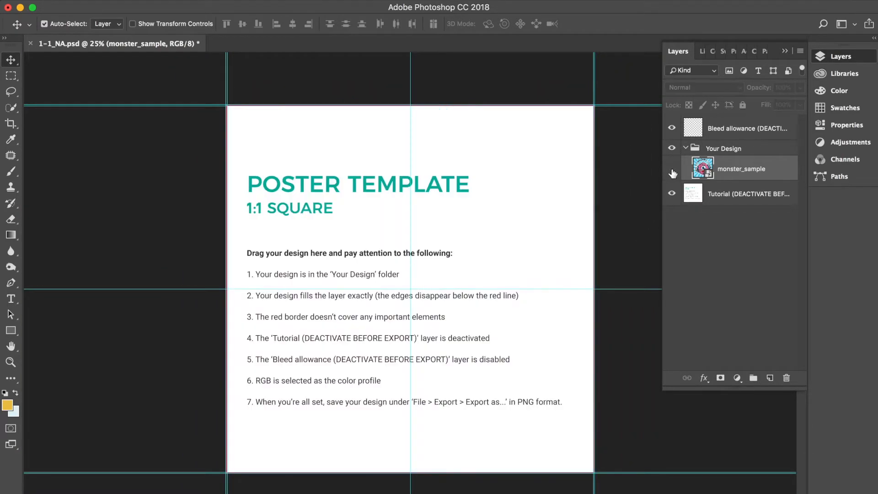
Turn off the Bleed allowance and Tutorial template layers in the Layers panel
left_click(671, 169)
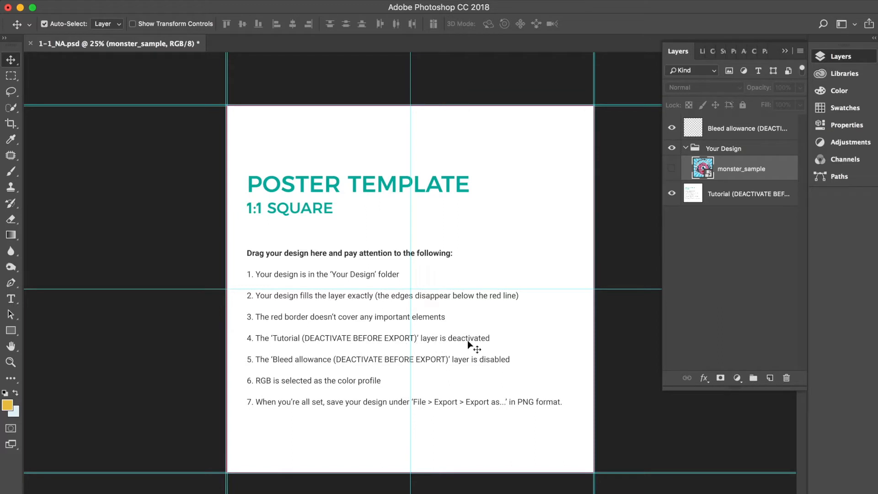
mouse_move(490, 370)
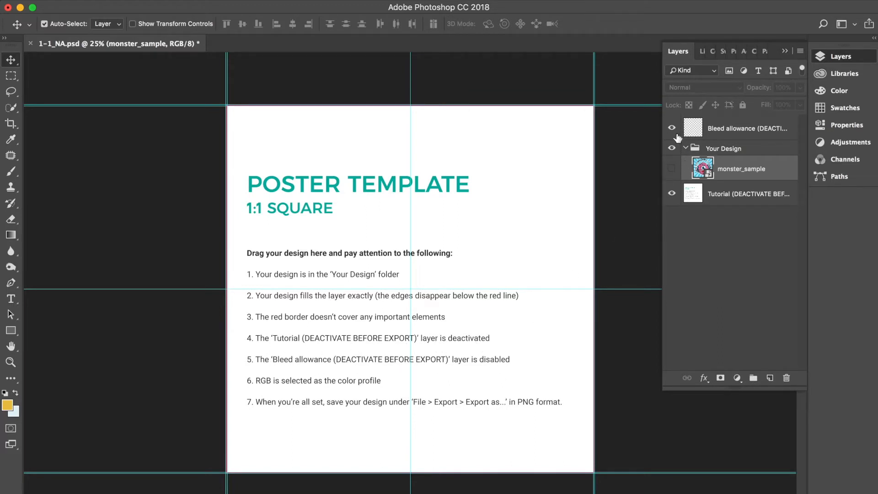
left_click(672, 128)
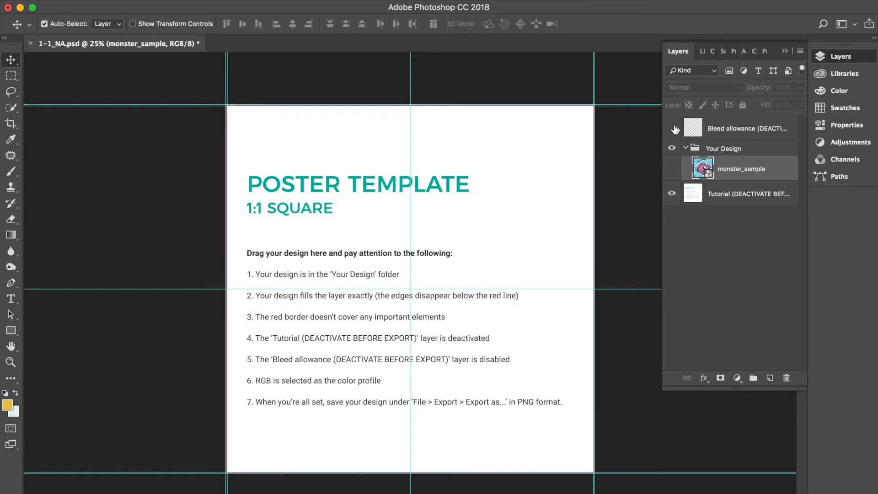
left_click(672, 193)
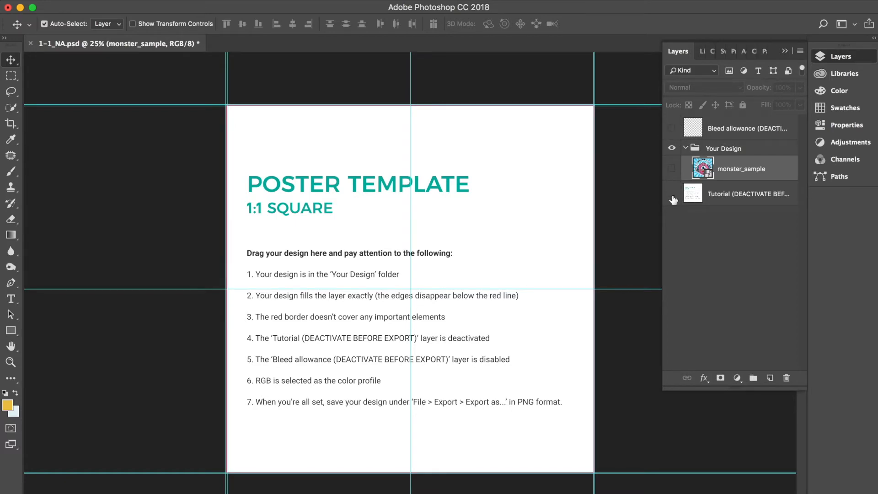
left_click(672, 200)
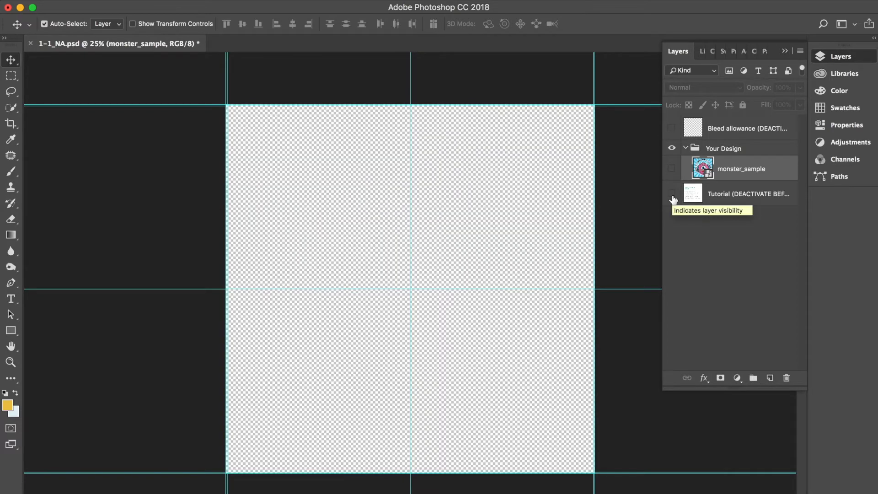
left_click(671, 193)
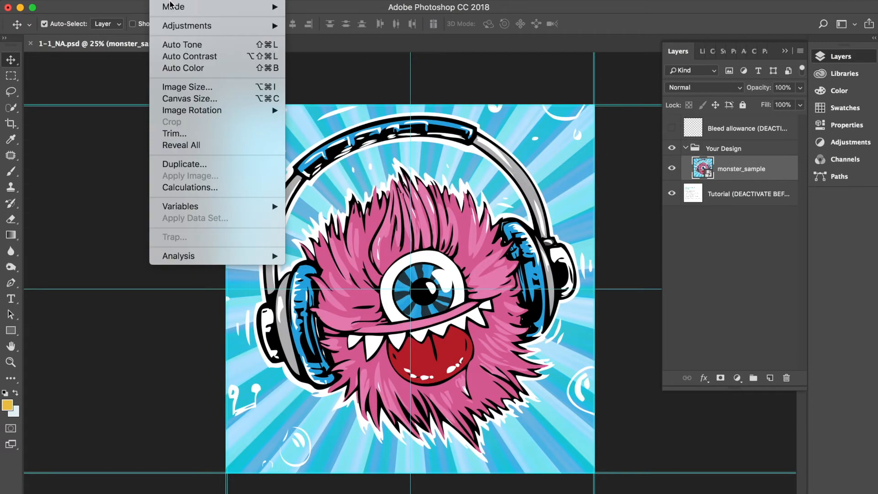
mouse_move(173, 7)
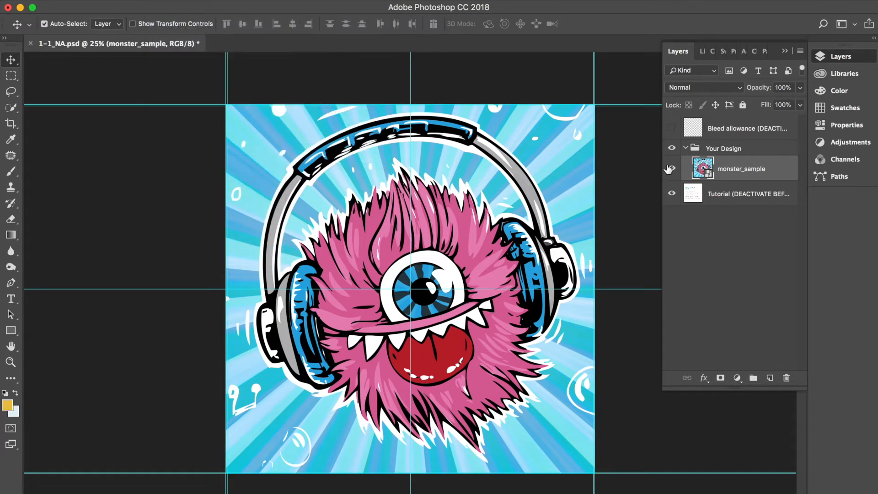
Hide the Bleed allowance and Tutorial helper layers, leaving only monster_sample visible
left_click(671, 169)
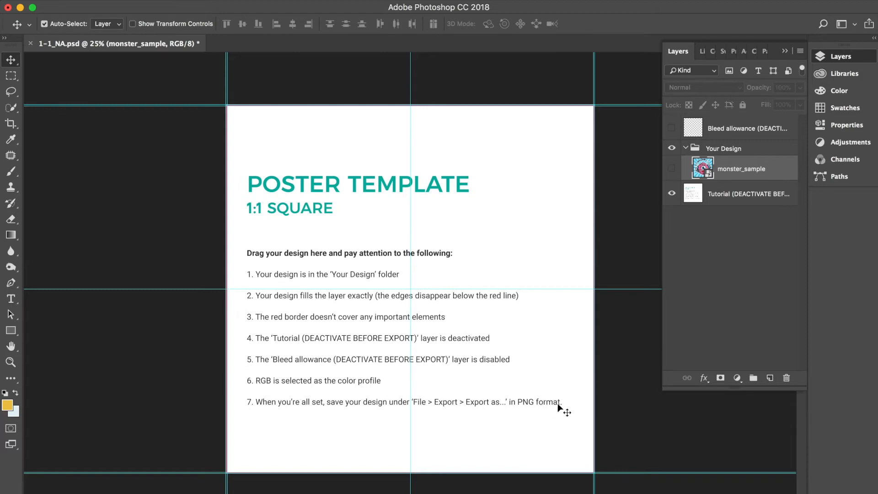
left_click(671, 193)
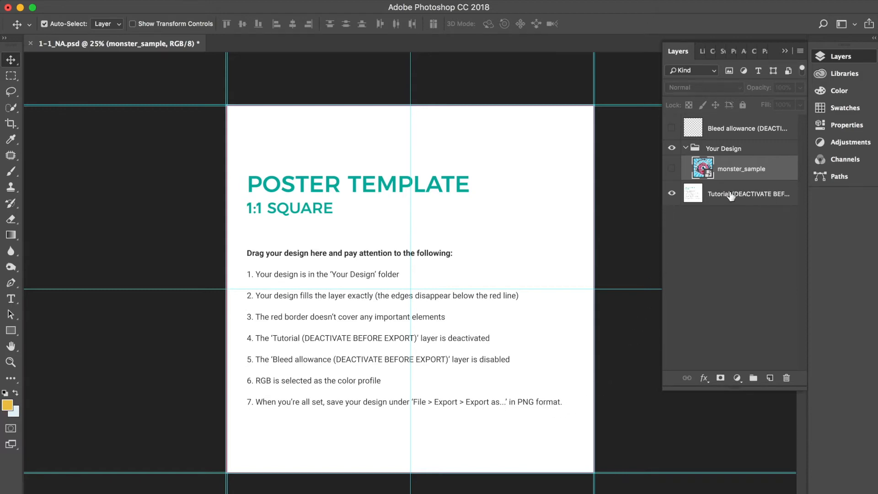
left_click(671, 193)
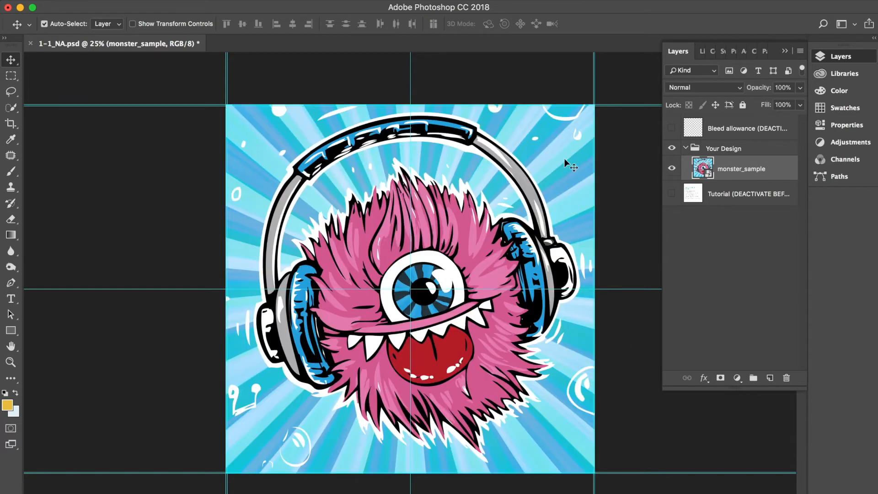
left_click(34, 6)
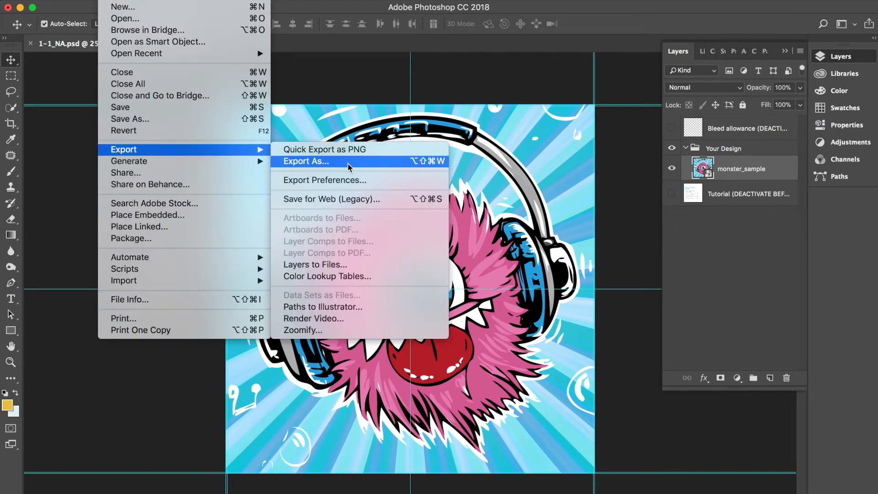
Export the poster as PNG named MonsterMerch-1-1.png into the monster-demo folder
left_click(306, 161)
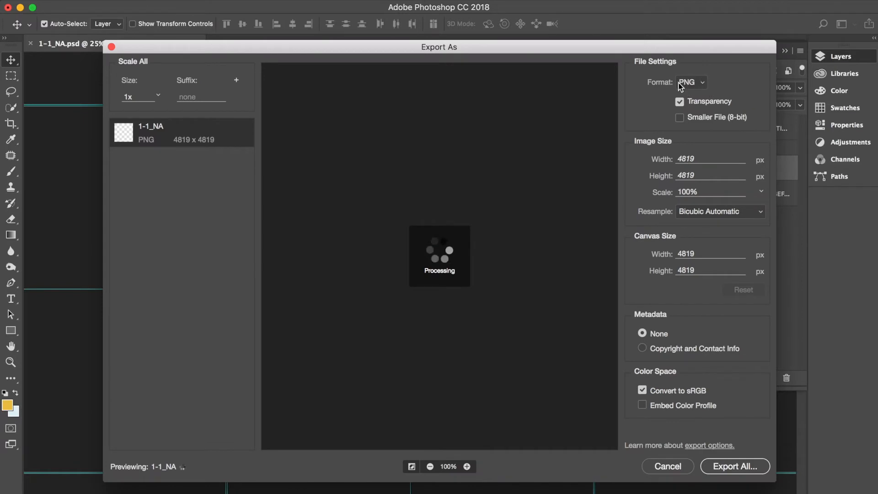
left_click(734, 465)
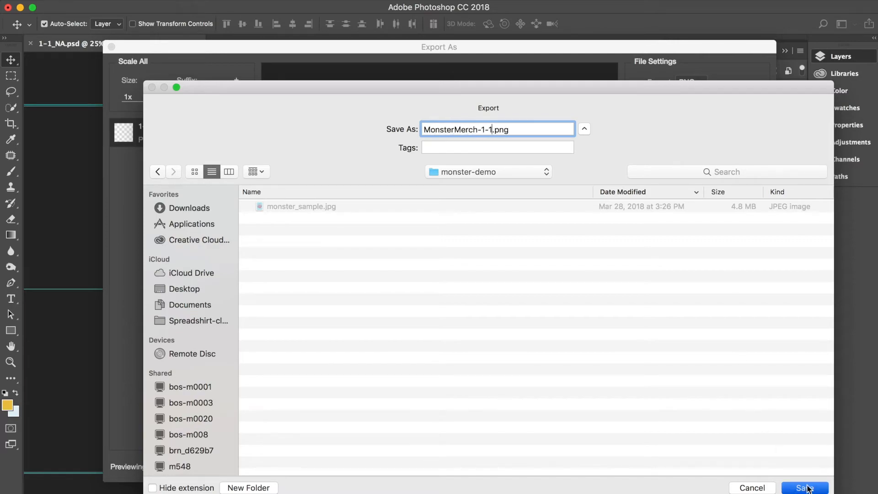
left_click(805, 487)
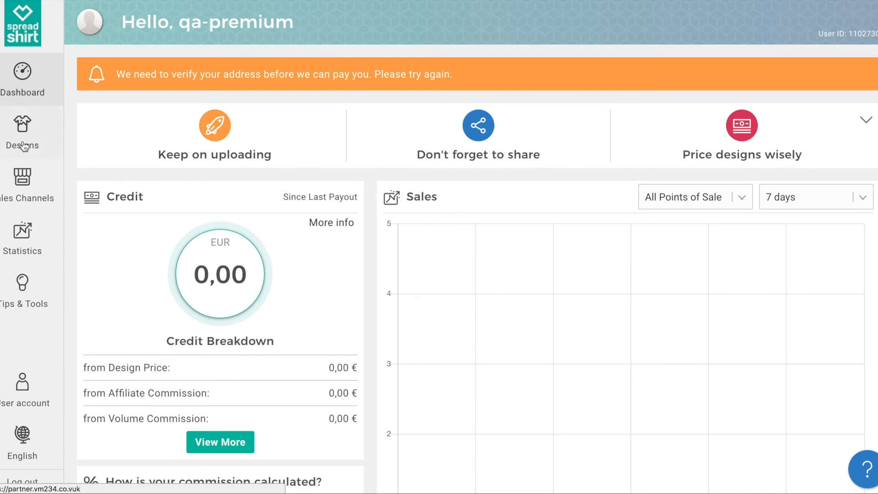
Upload the monster PNG under Designs and open the Poster demo MONSTER tile for editing
left_click(22, 129)
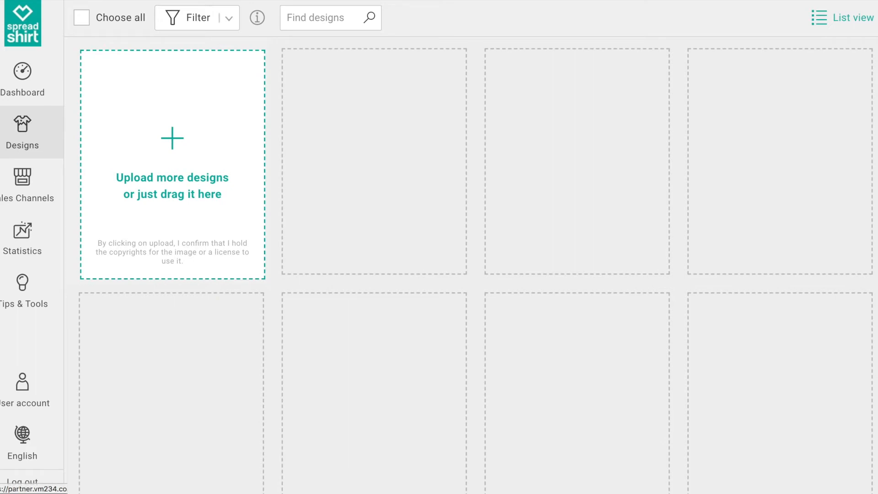
left_click(172, 138)
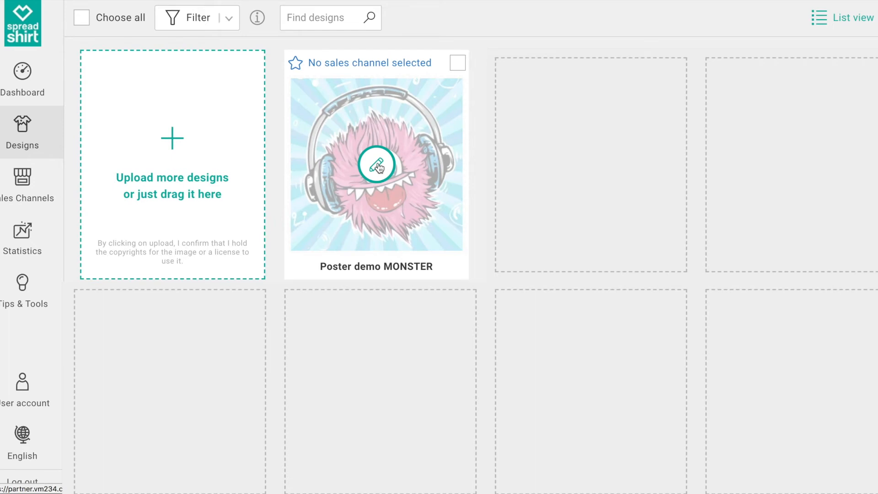
left_click(376, 164)
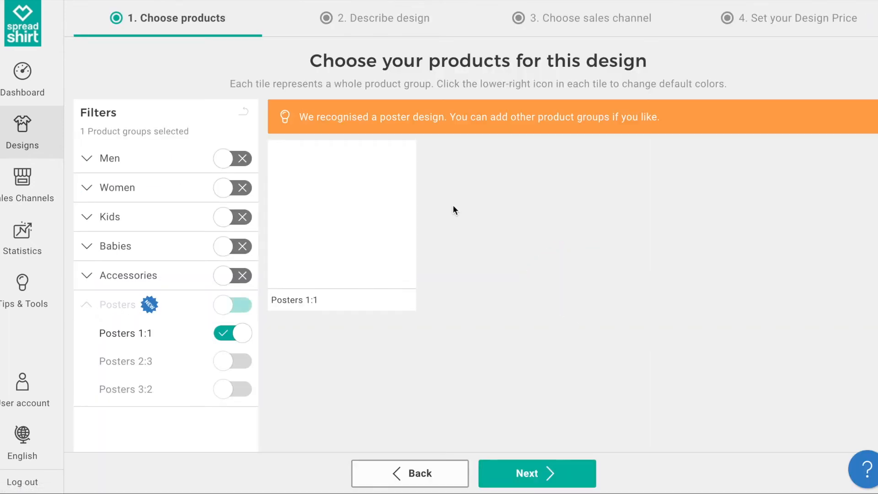
mouse_move(98, 354)
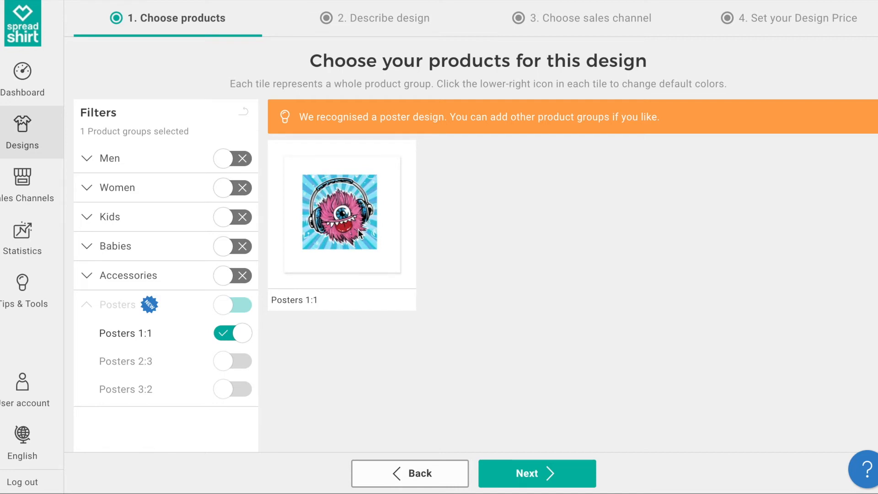
mouse_move(510, 473)
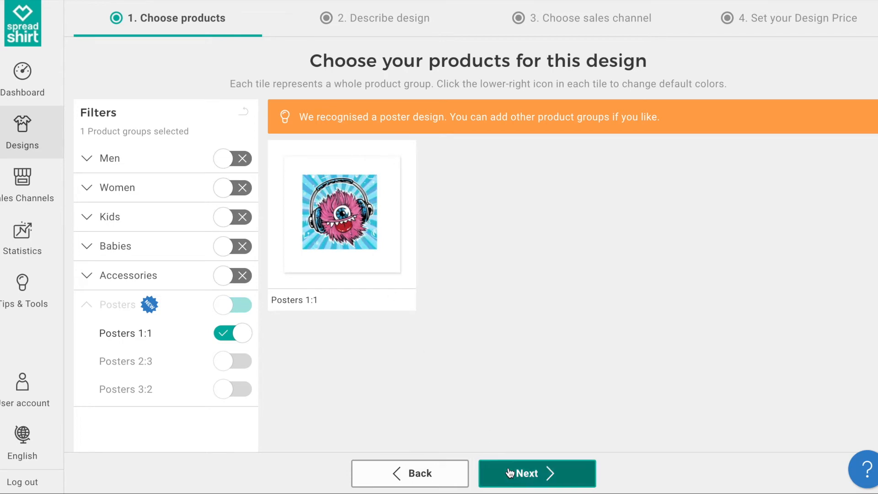
Keep Posters 1:1 as the product group and proceed to describing the design
left_click(536, 473)
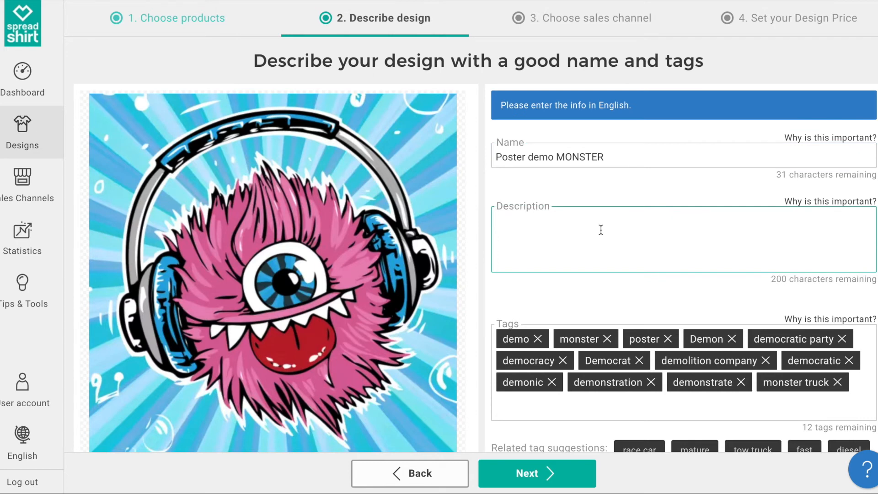
Enter the description 'This is a great poster! Monsters rule!'
type("This is a")
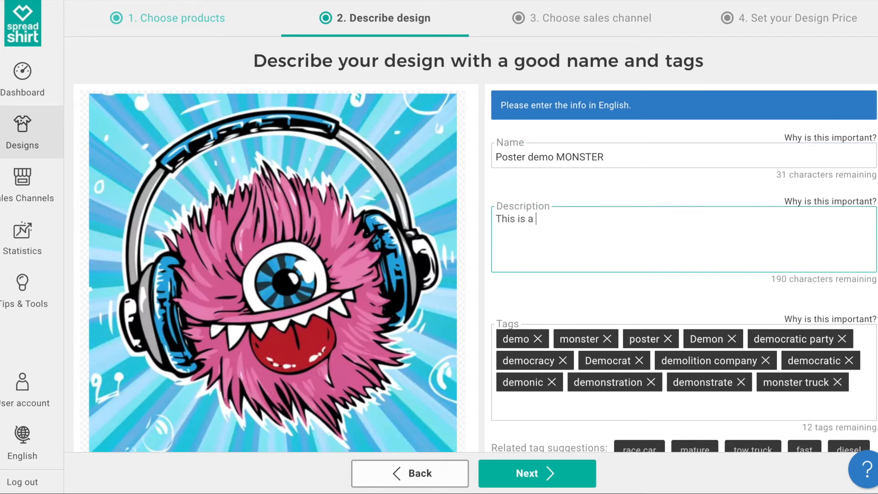
type("great poster! MOs")
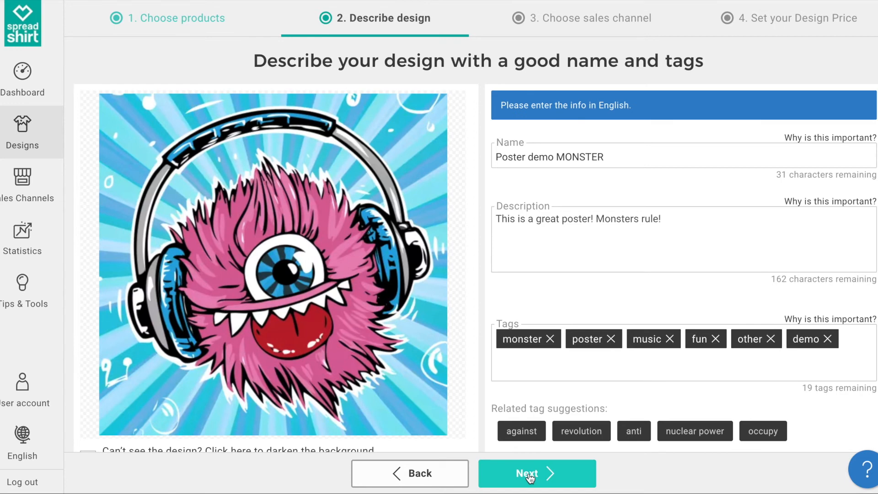
Enable selling on the Marketplace and in all Shops, then move on to pricing
left_click(535, 473)
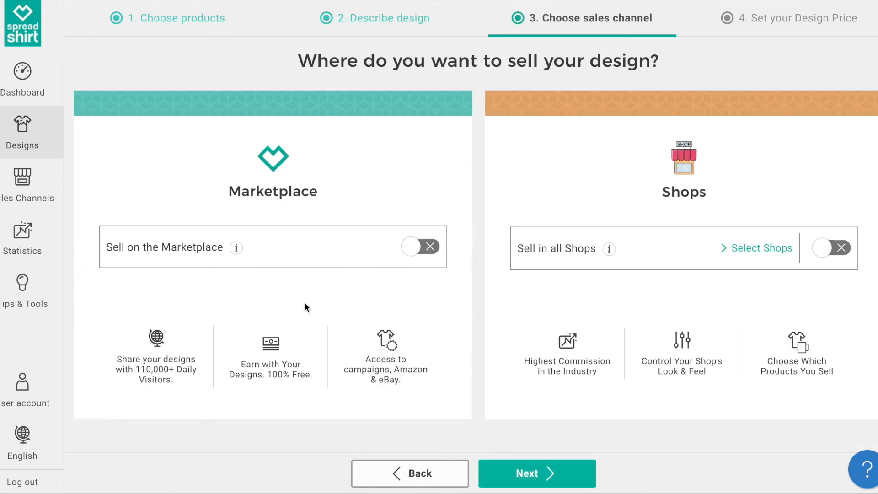
mouse_move(235, 129)
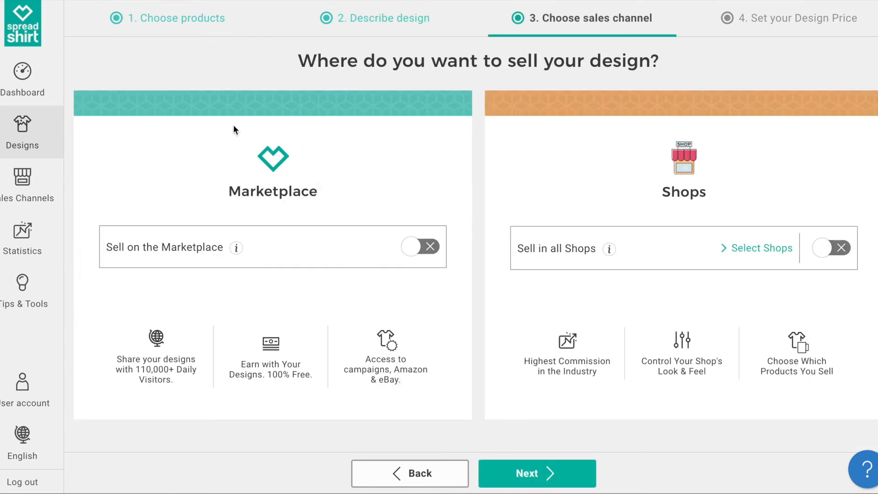
mouse_move(201, 272)
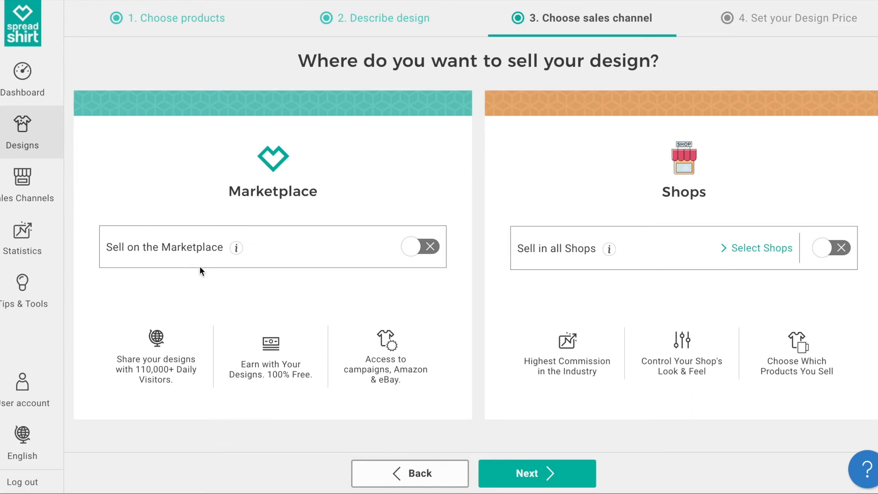
mouse_move(403, 269)
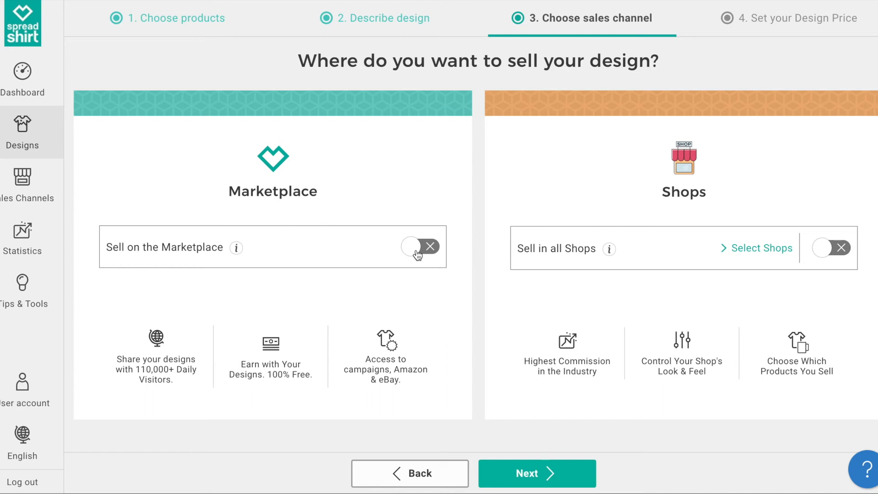
left_click(419, 246)
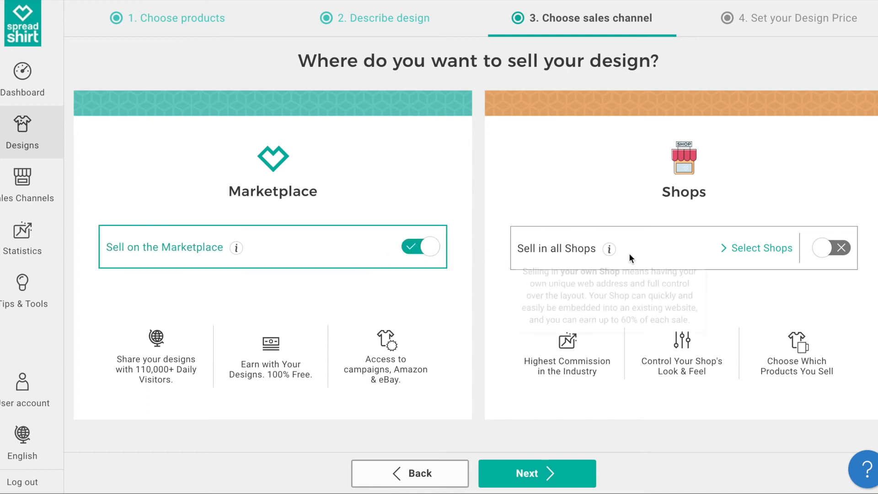
mouse_move(762, 248)
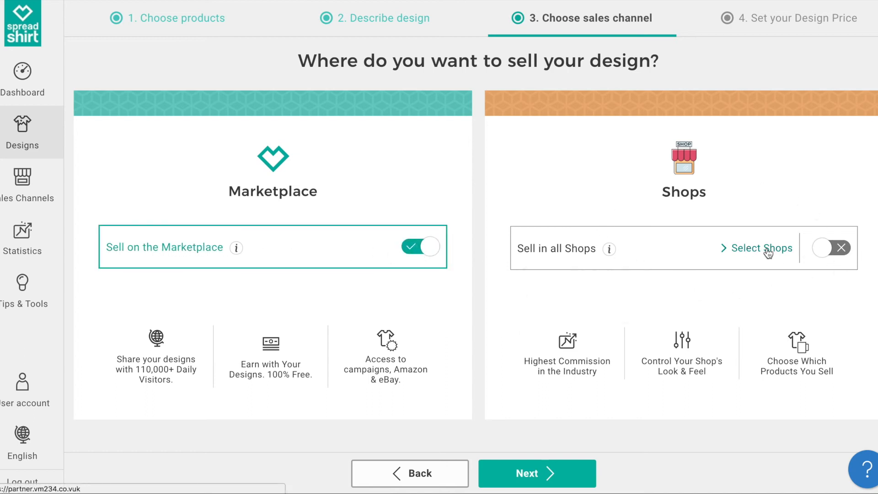
left_click(830, 248)
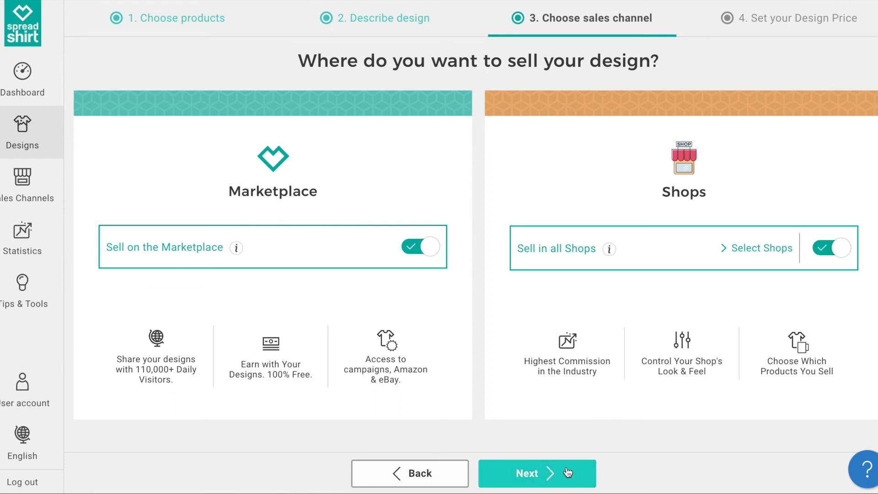
left_click(536, 474)
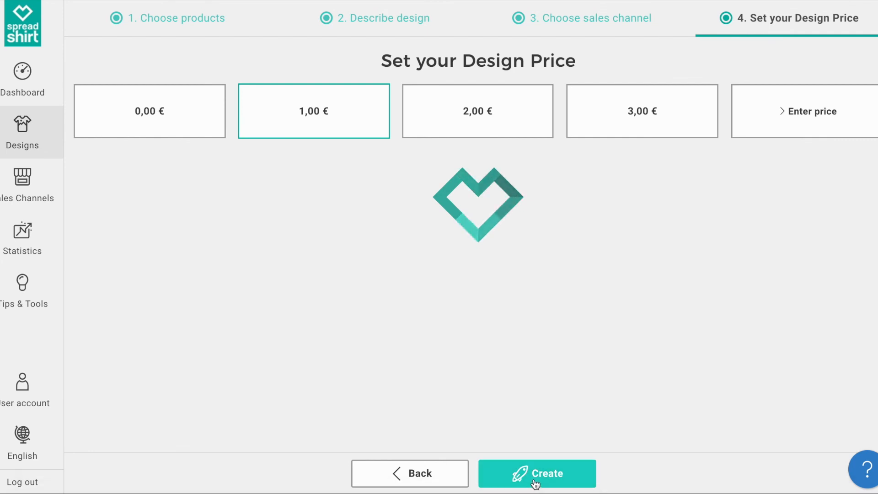
Create the design at the 1,00 € design price
left_click(536, 473)
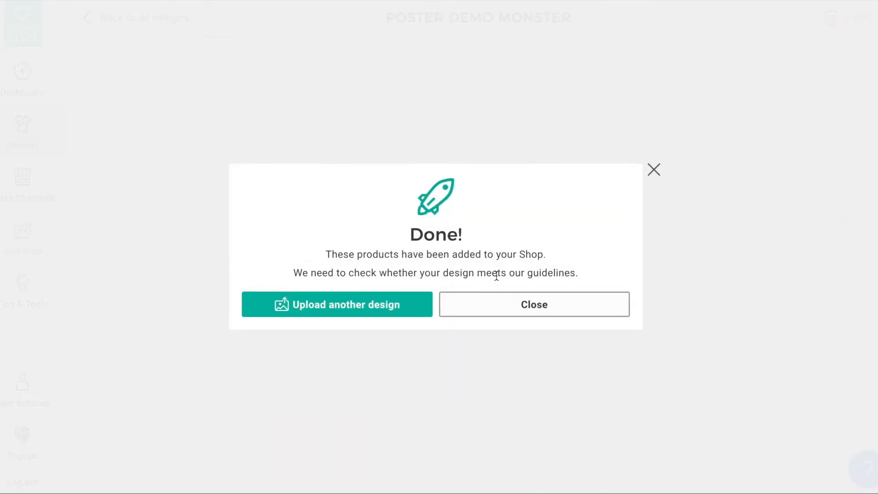